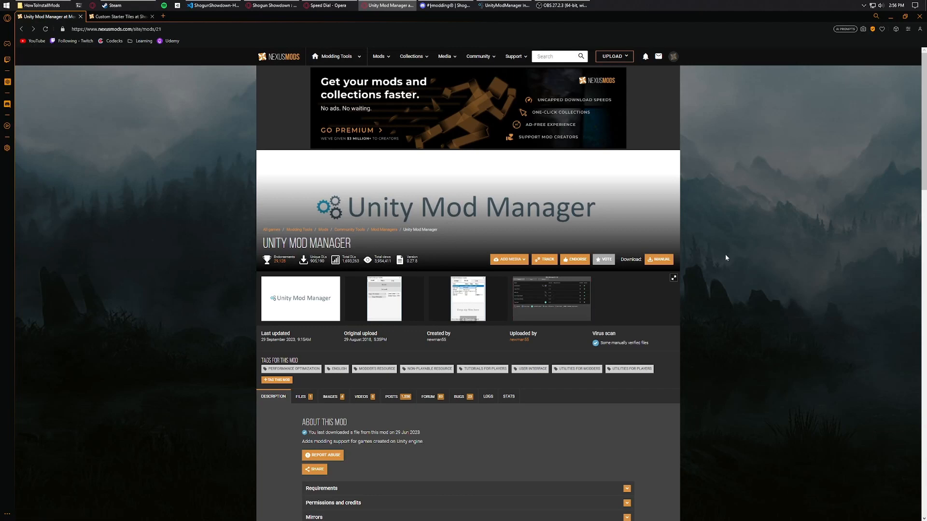
{"action": "mouse_move", "coordinate": [652, 307]}
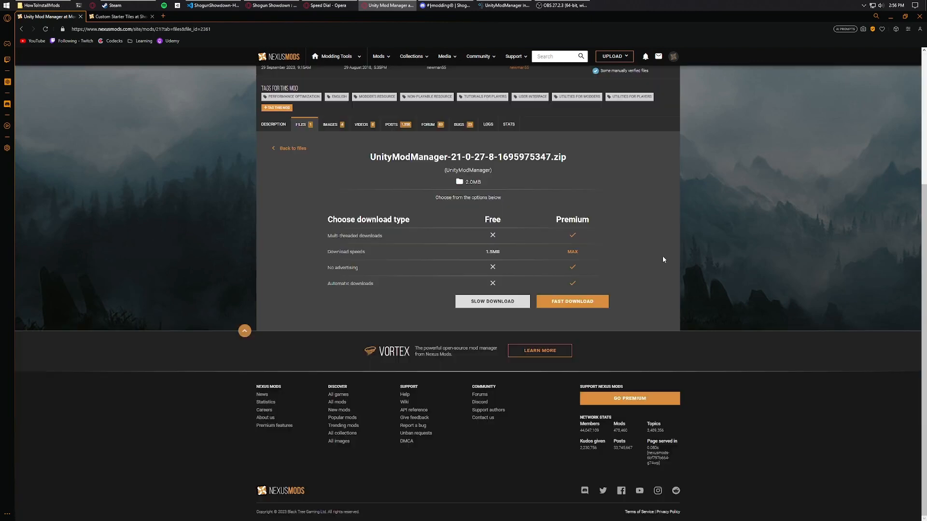
- Start the Slow Download of the Unity Mod Manager zip on Nexus Mods
{"action": "left_click", "coordinate": [492, 301]}
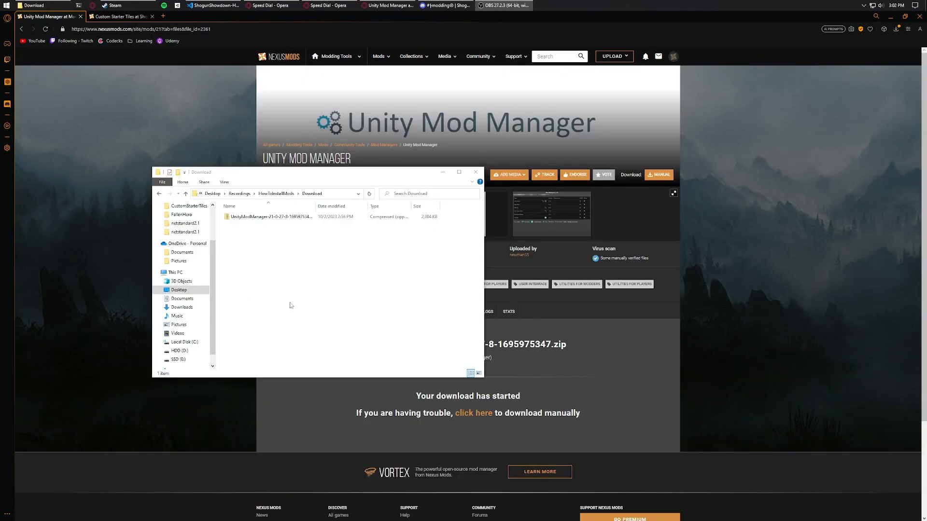
{"action": "mouse_move", "coordinate": [287, 234]}
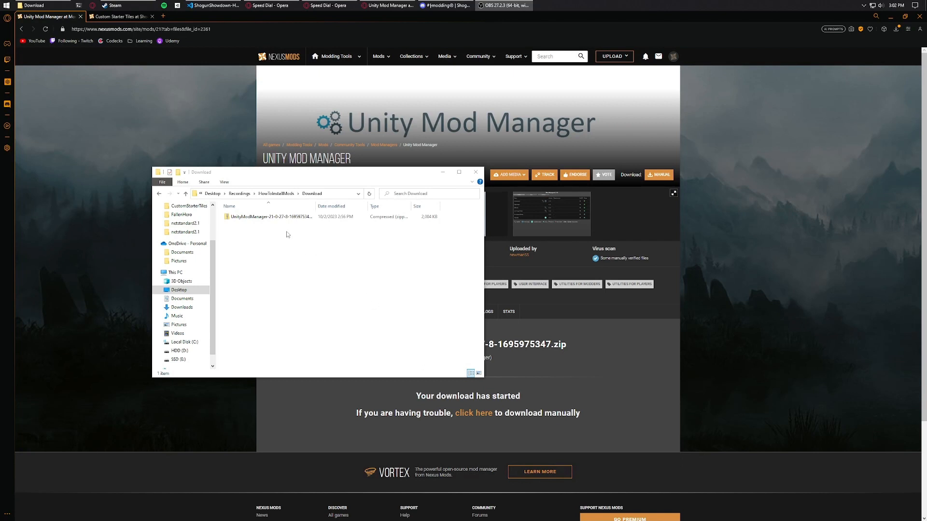
- Extract the downloaded zip here with 7-Zip and enter the UnityModManagerInstaller folder
{"action": "right_click", "coordinate": [270, 216]}
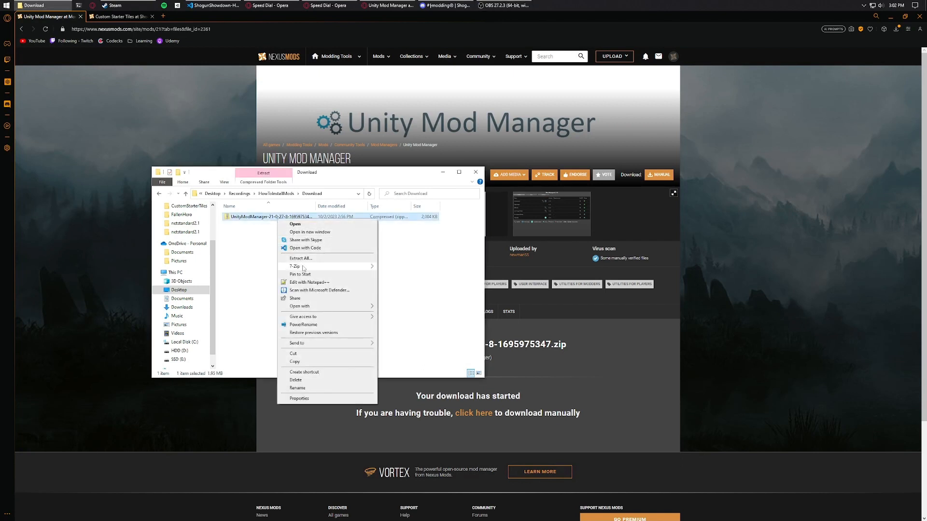
{"action": "left_click", "coordinate": [415, 291]}
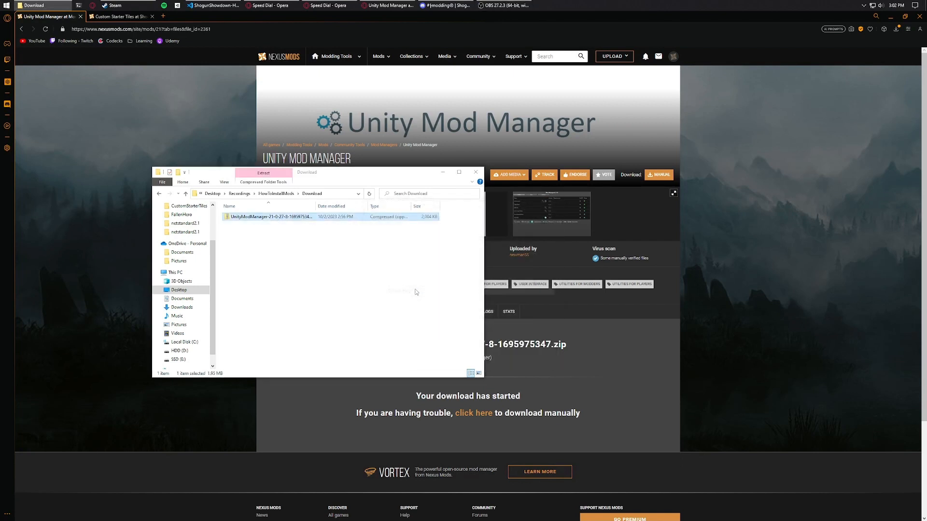
{"action": "left_click", "coordinate": [263, 172]}
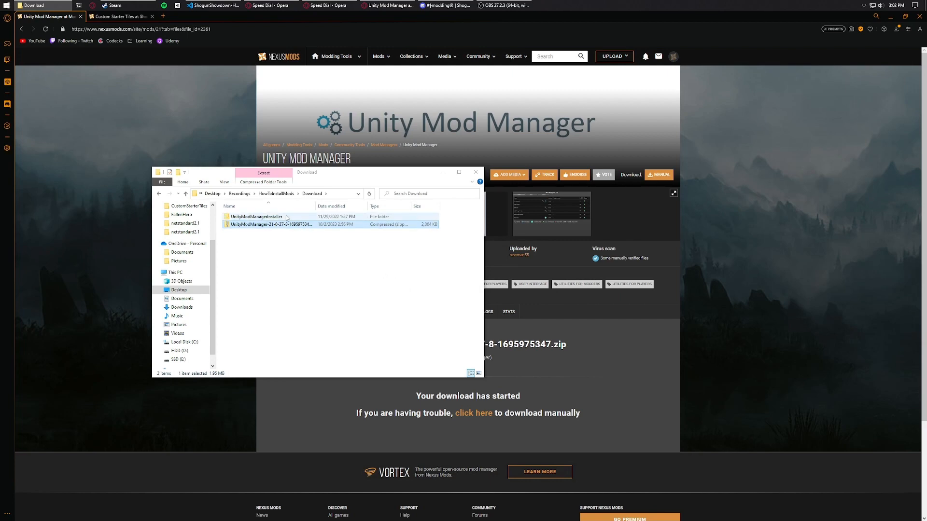
{"action": "double_click", "coordinate": [255, 216]}
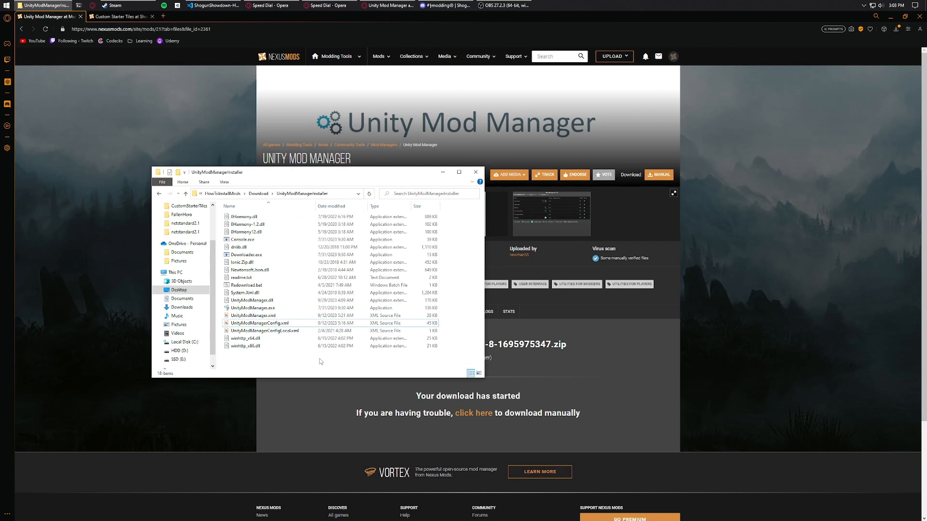
- Edit UnityModManagerConfig.xml in Notepad++ and bring the Pastebin GameInfo snippet forward
{"action": "right_click", "coordinate": [259, 324]}
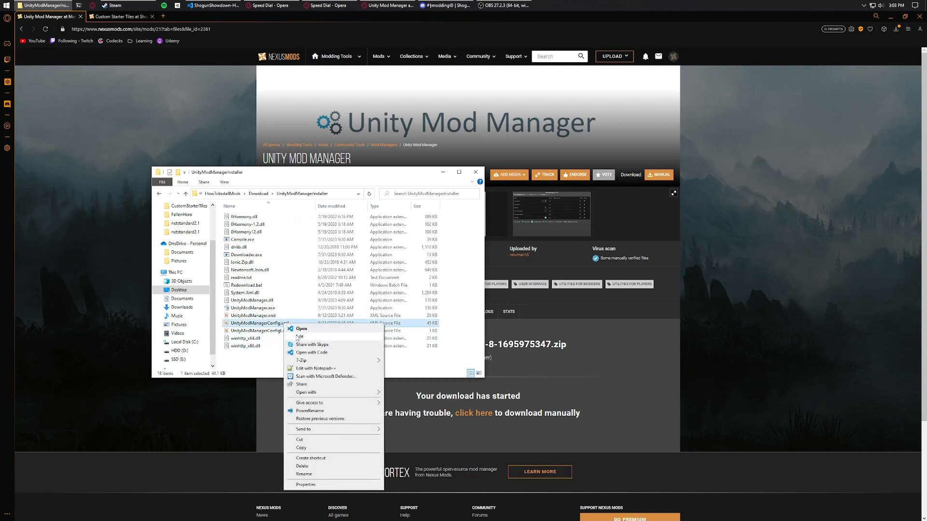
{"action": "mouse_move", "coordinate": [315, 368]}
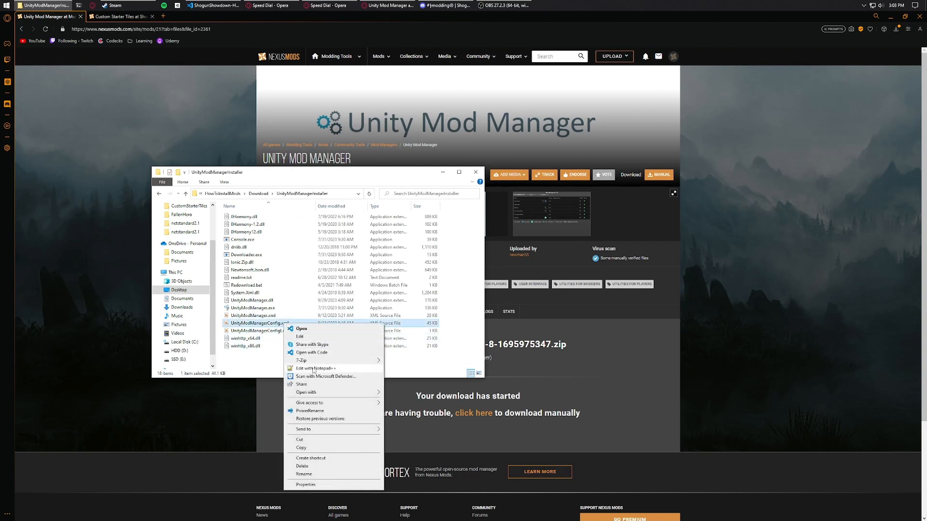
{"action": "left_click", "coordinate": [316, 368]}
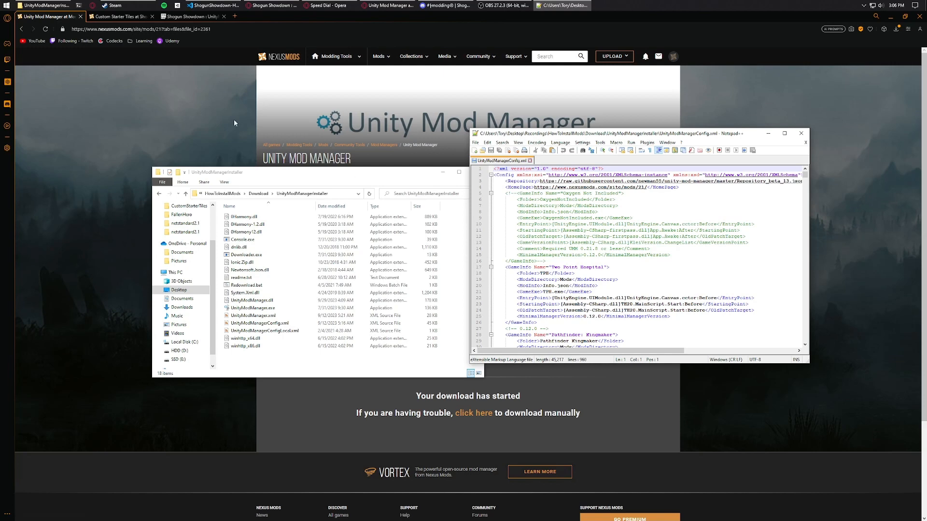
{"action": "left_click", "coordinate": [193, 16]}
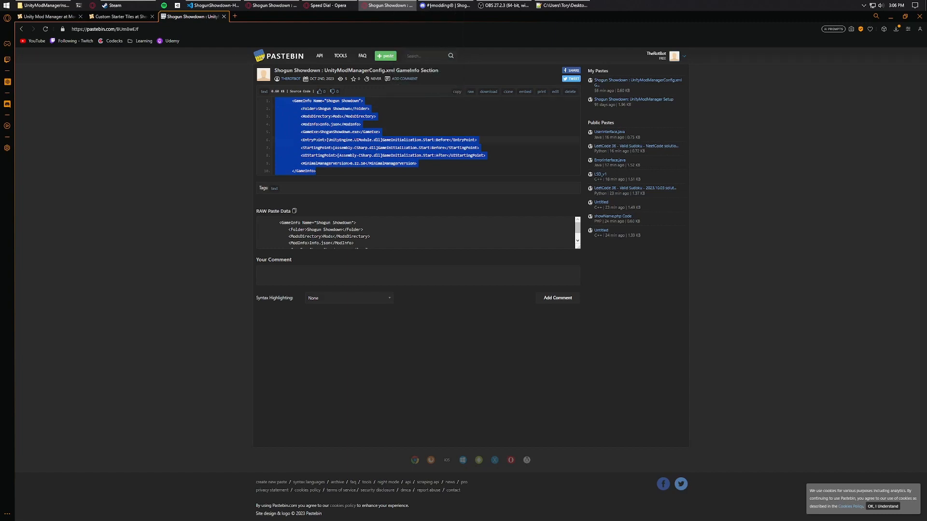
- Return to the config file and move to its end, after the Sunkenland entry, for the paste
{"action": "left_click", "coordinate": [562, 6]}
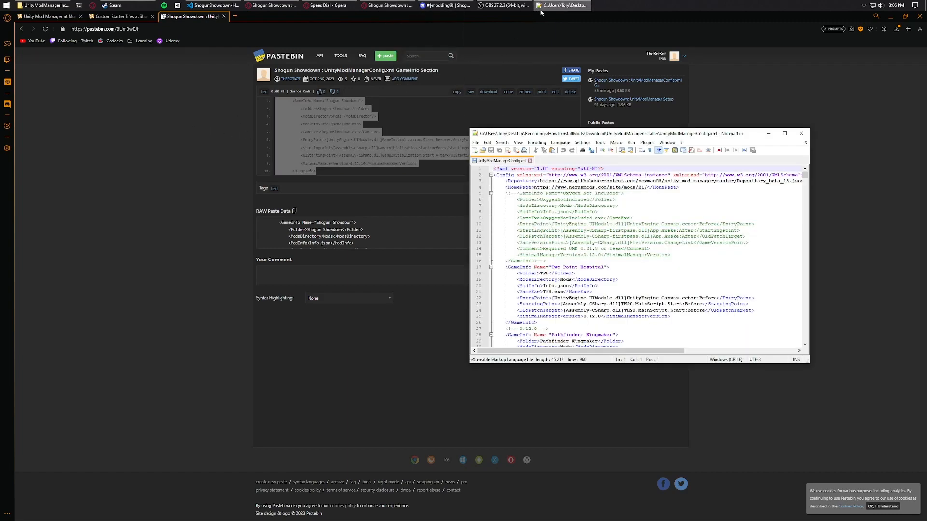
{"action": "scroll", "scroll_direction": "down", "scroll_amount": 3}
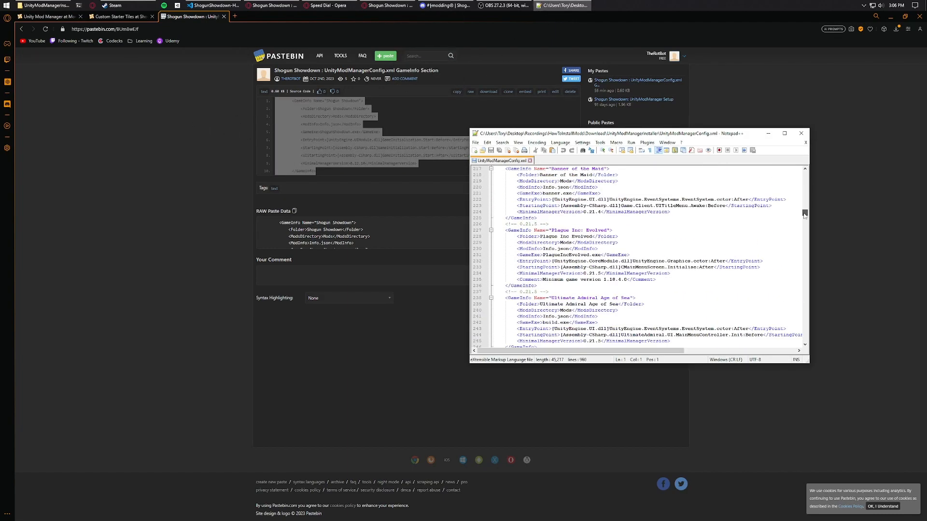
{"action": "scroll", "scroll_direction": "down", "scroll_amount": 3}
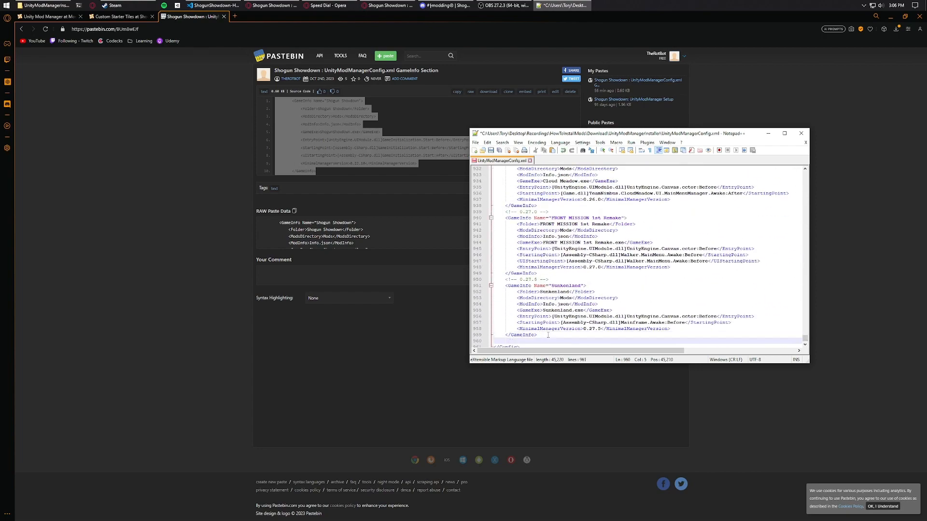
{"action": "scroll", "scroll_direction": "down", "scroll_amount": 3}
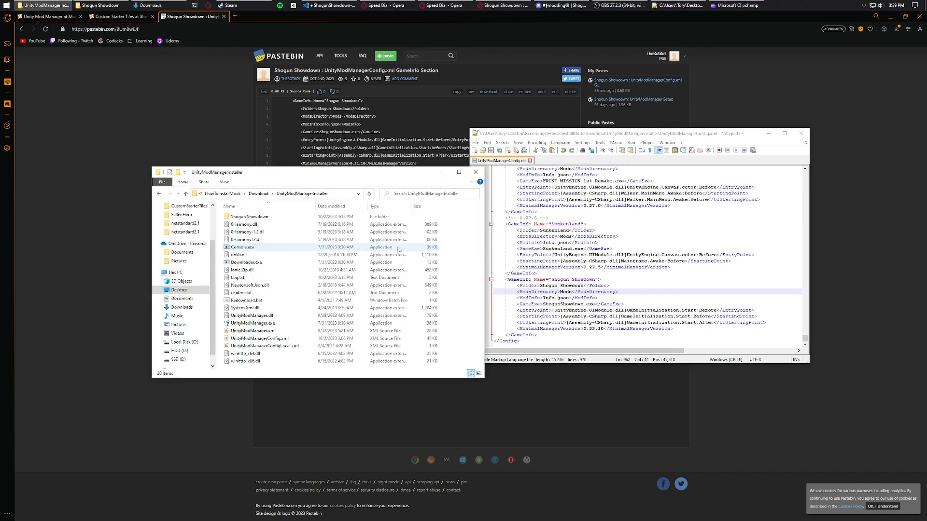
- Launch the installer and choose Shogun Showdown as the target game
{"action": "double_click", "coordinate": [251, 323]}
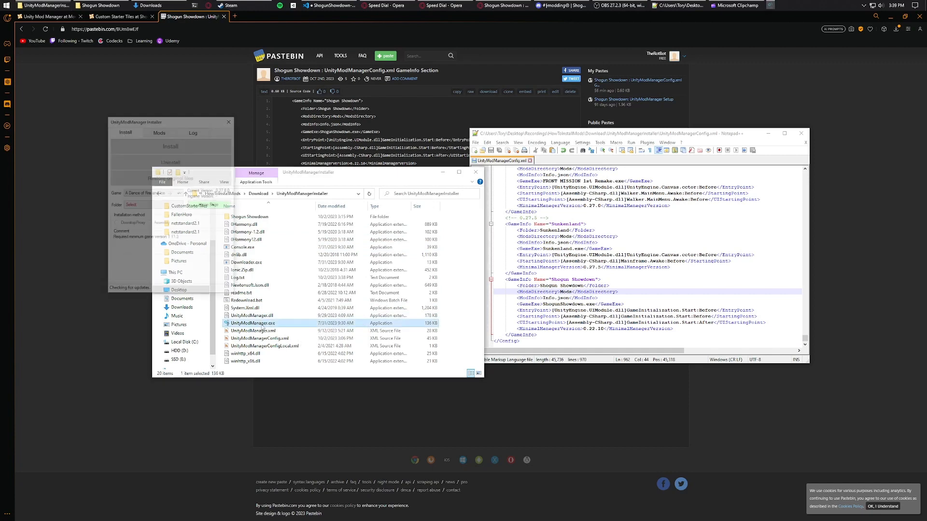
{"action": "left_click", "coordinate": [373, 123]}
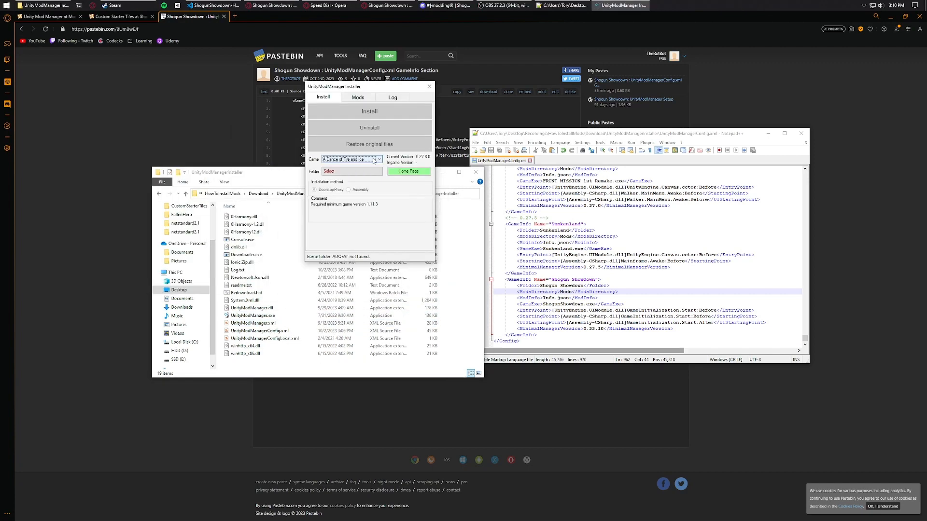
{"action": "left_click", "coordinate": [375, 159]}
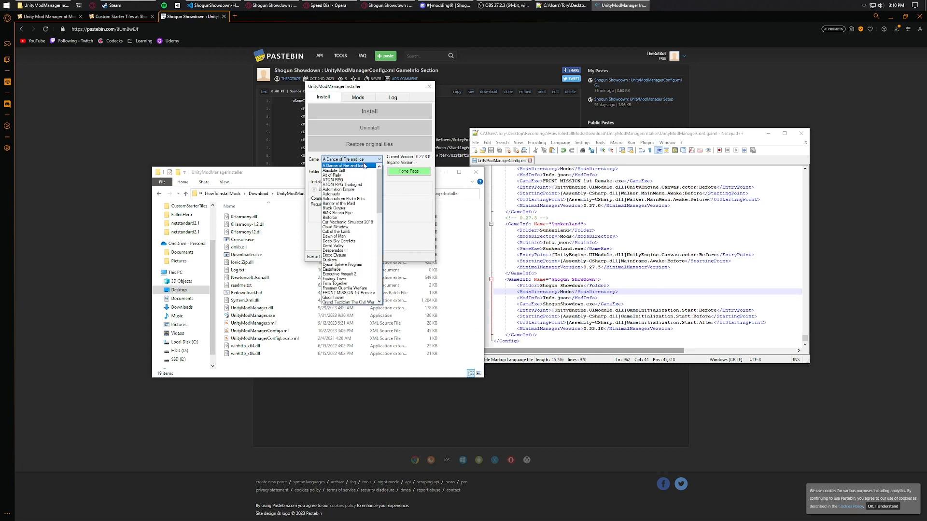
{"action": "scroll", "scroll_direction": "down", "scroll_amount": 3}
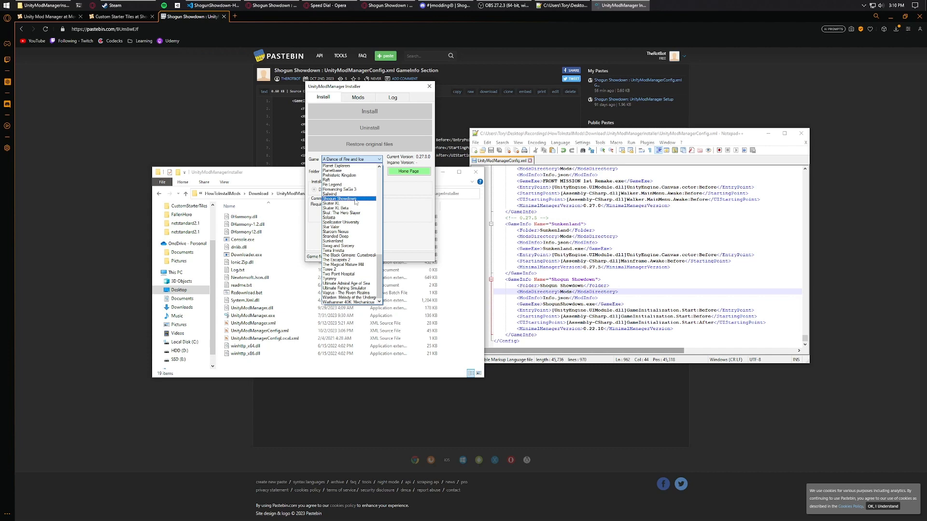
{"action": "left_click", "coordinate": [339, 199]}
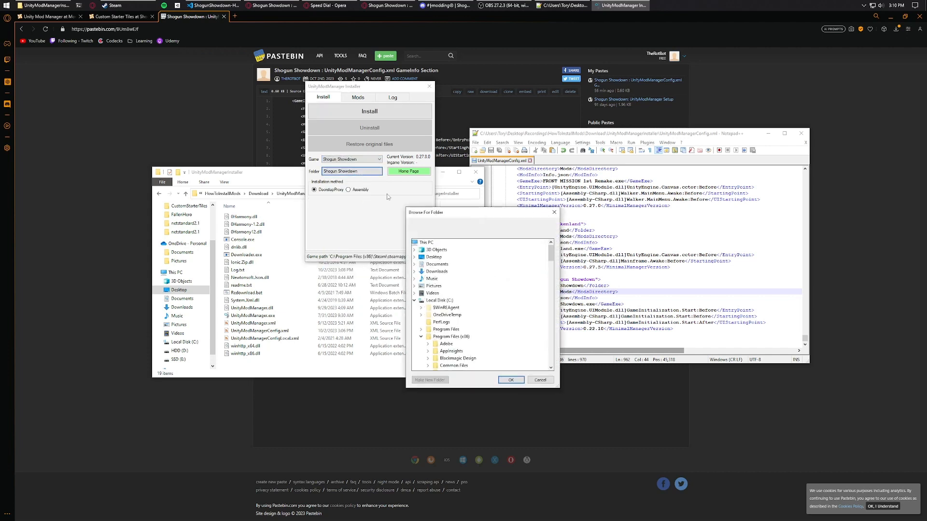
- Select the Shogun Showdown game folder and install the mod loader into it
{"action": "scroll", "scroll_direction": "down", "scroll_amount": 3}
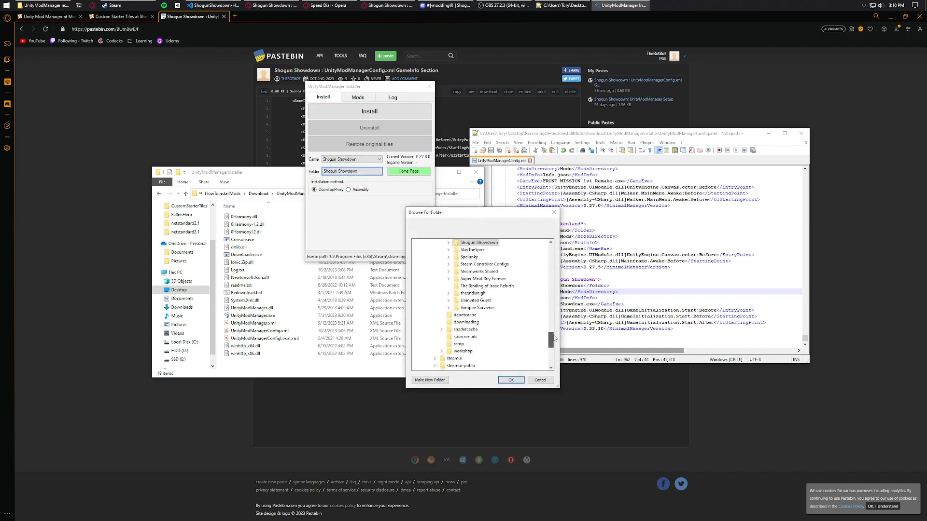
{"action": "left_click", "coordinate": [449, 278]}
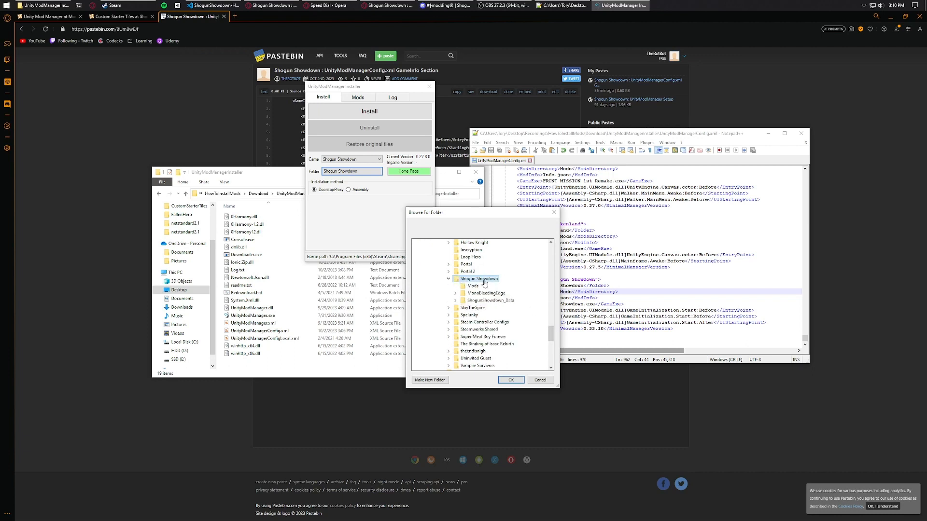
{"action": "left_click", "coordinate": [510, 380]}
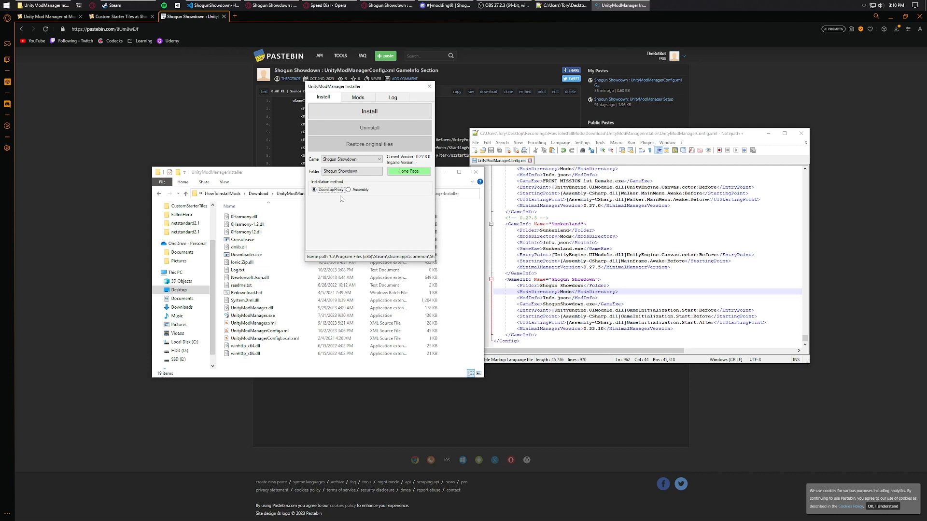
{"action": "left_click", "coordinate": [369, 111]}
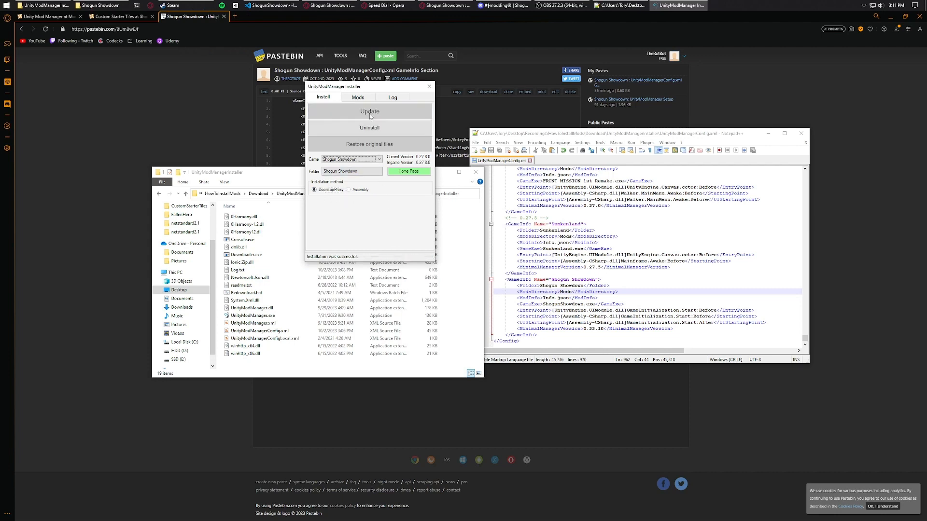
{"action": "mouse_move", "coordinate": [339, 247]}
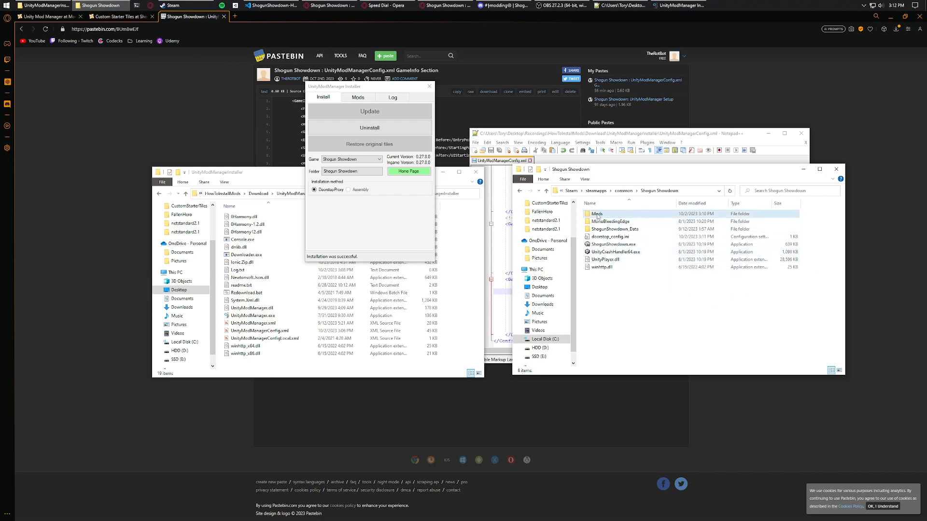
{"action": "mouse_move", "coordinate": [609, 221]}
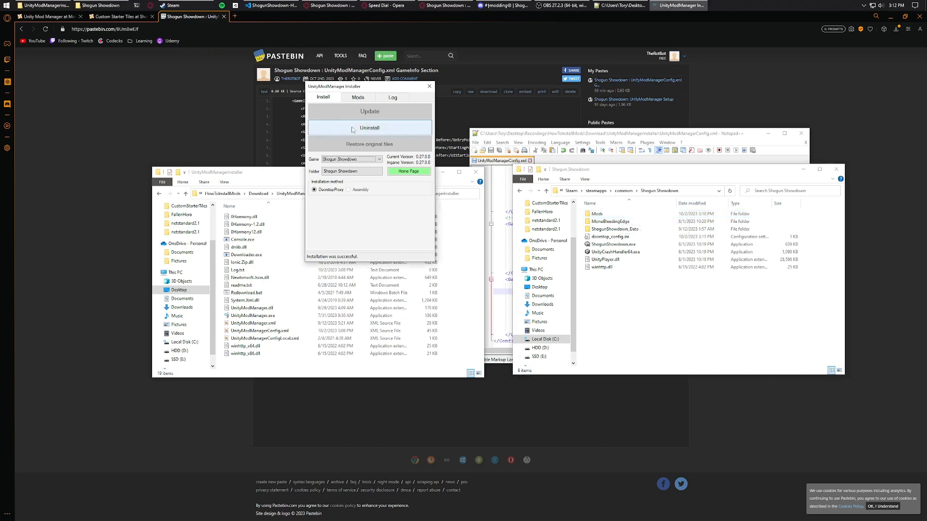
{"action": "left_click", "coordinate": [357, 97]}
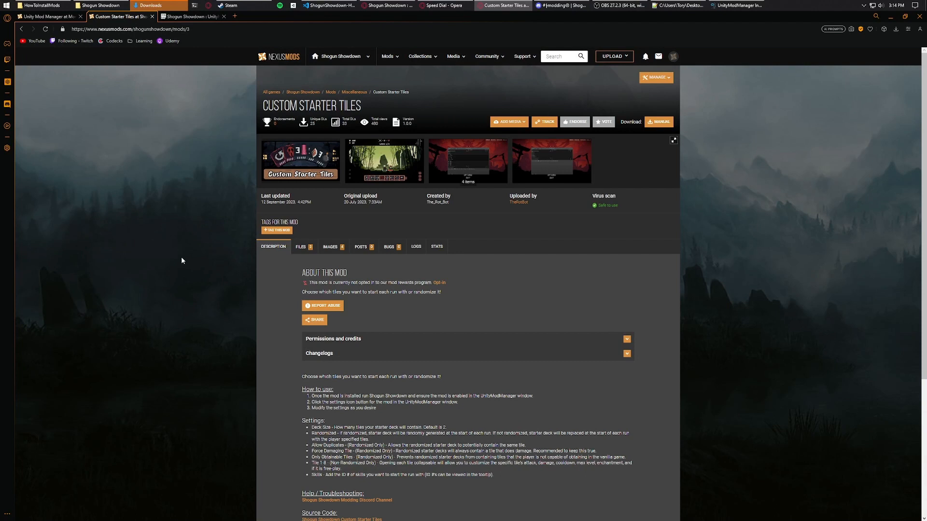
{"action": "mouse_move", "coordinate": [222, 191]}
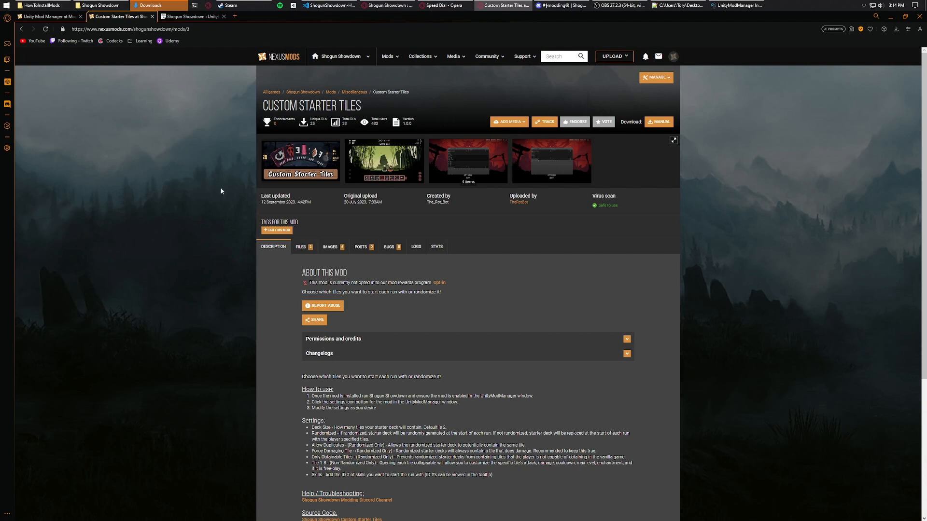
{"action": "mouse_move", "coordinate": [539, 138]}
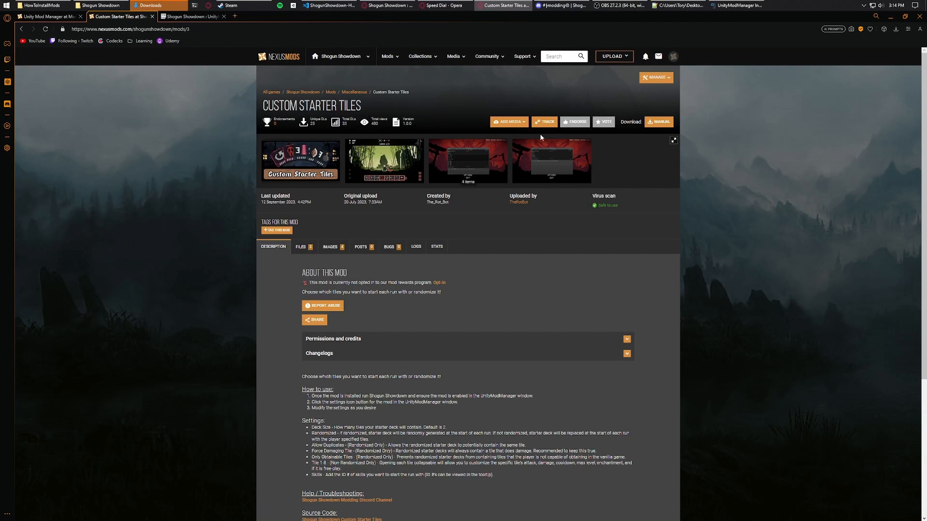
- Manually download the newest main file of the Custom Starter Tiles mod
{"action": "left_click", "coordinate": [300, 246]}
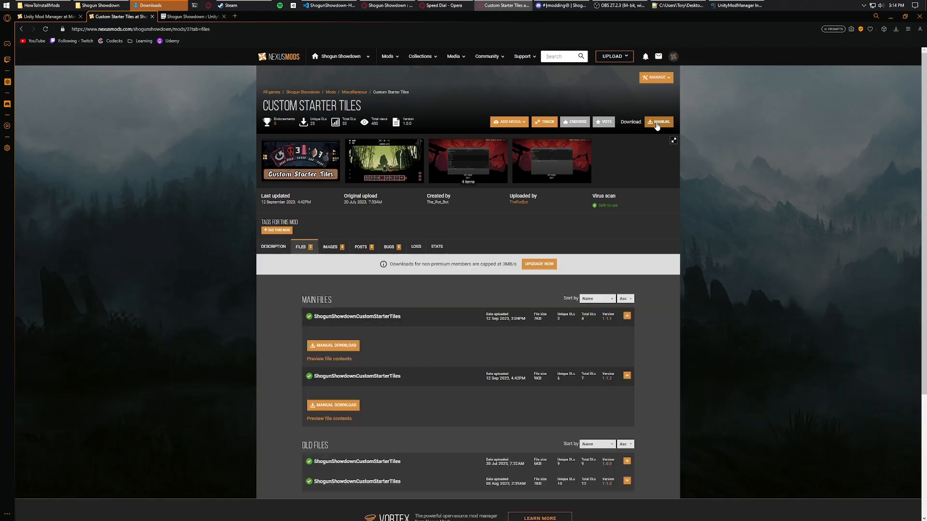
{"action": "left_click", "coordinate": [333, 404]}
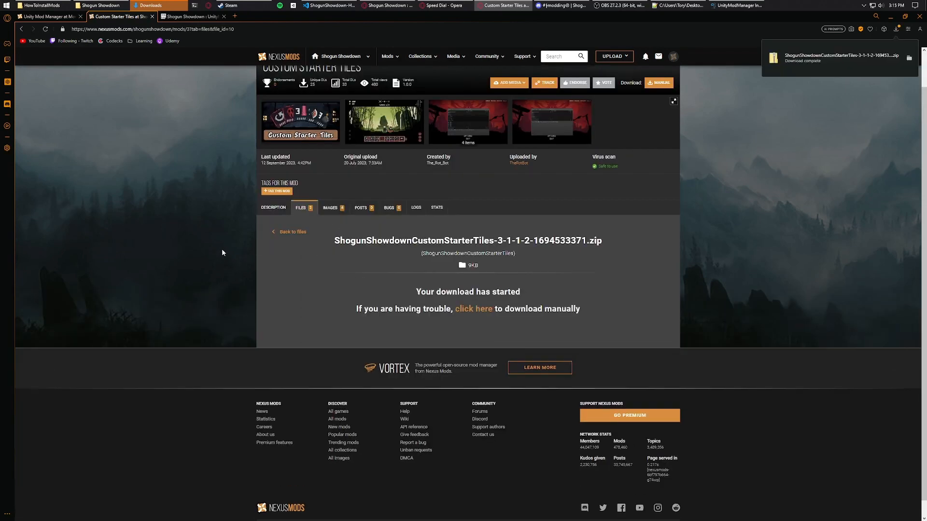
- Install the Custom Starter Tiles zip from the Mods list and launch Shogun Showdown
{"action": "left_click", "coordinate": [735, 6]}
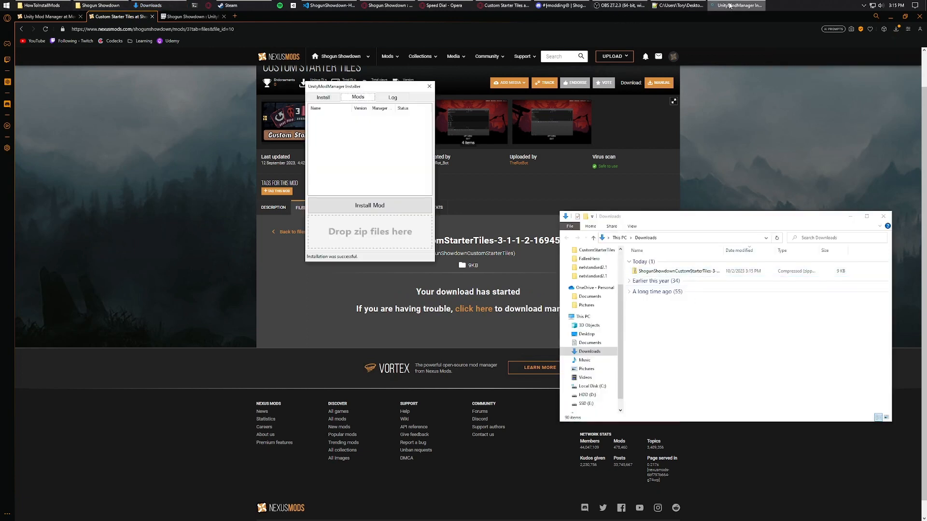
{"action": "left_click", "coordinate": [671, 270]}
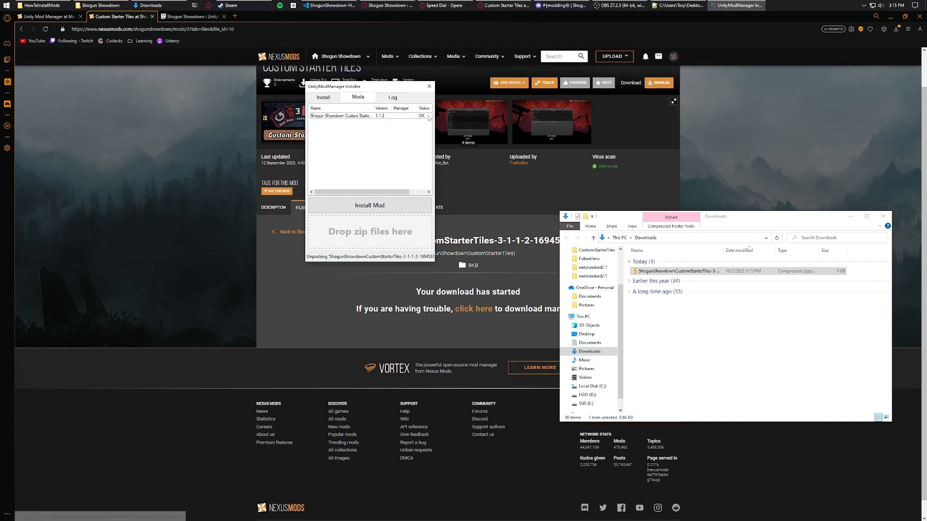
{"action": "mouse_move", "coordinate": [410, 167]}
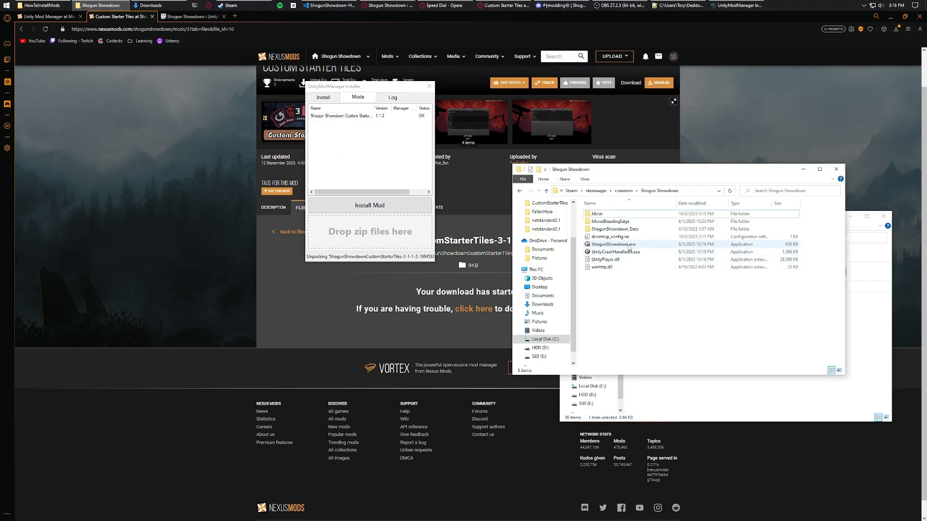
{"action": "left_click", "coordinate": [613, 245]}
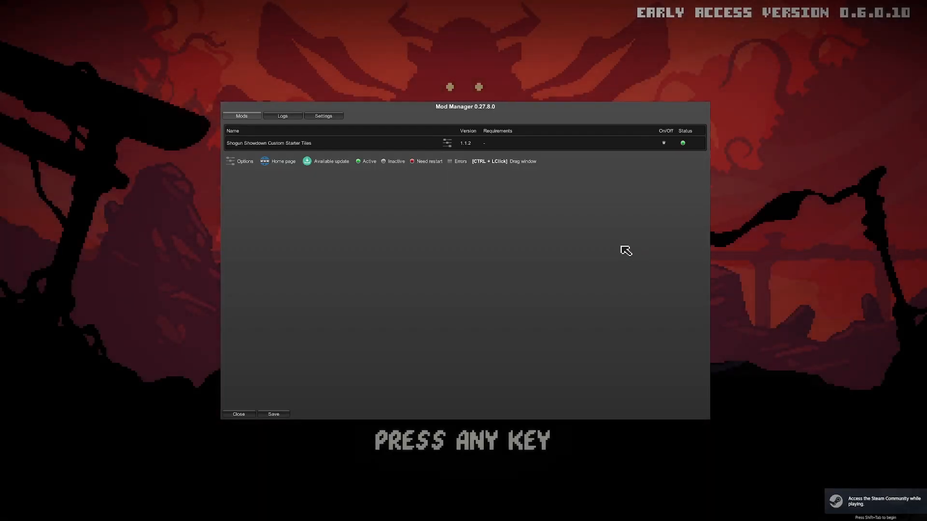
{"action": "mouse_move", "coordinate": [584, 240]}
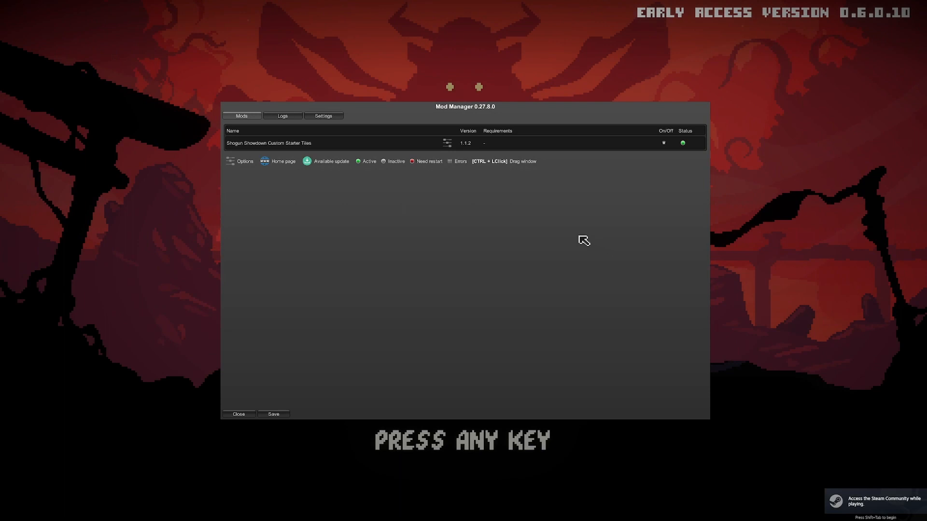
{"action": "mouse_move", "coordinate": [356, 150]}
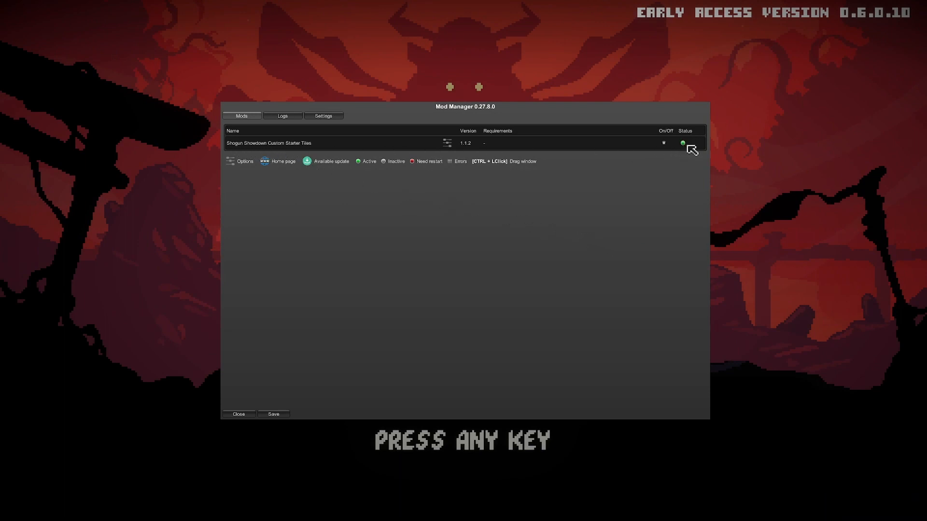
{"action": "mouse_move", "coordinate": [524, 149]}
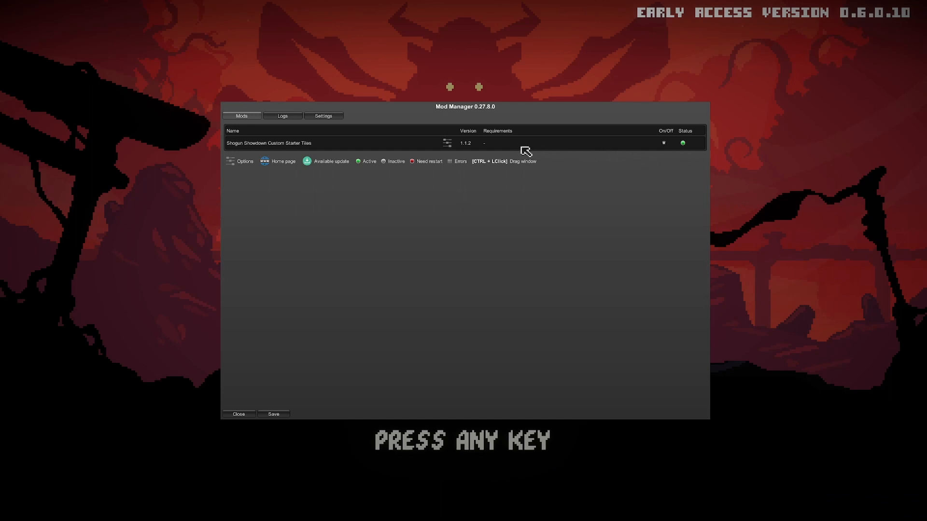
{"action": "mouse_move", "coordinate": [457, 149]}
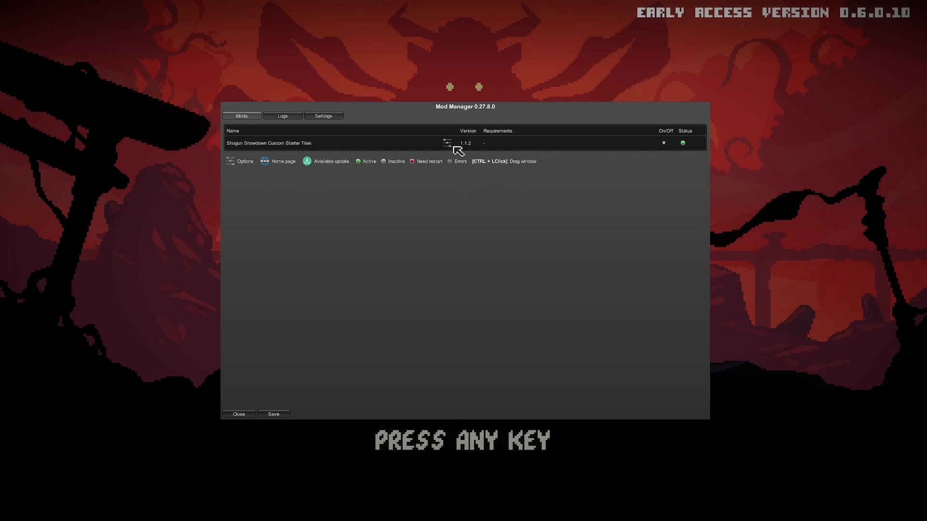
- Open the Custom Starter Tiles settings in the in-game Mod Manager and adjust an option
{"action": "left_click", "coordinate": [446, 143]}
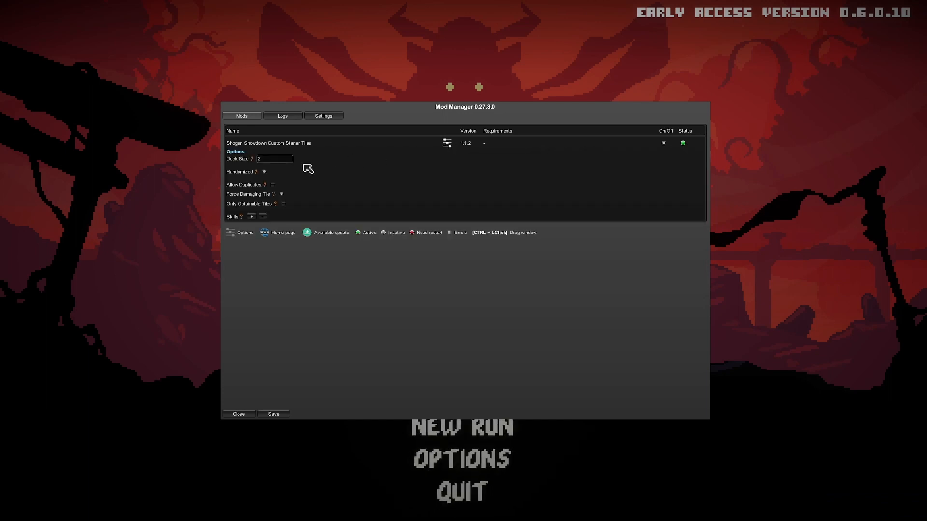
{"action": "left_click", "coordinate": [251, 215]}
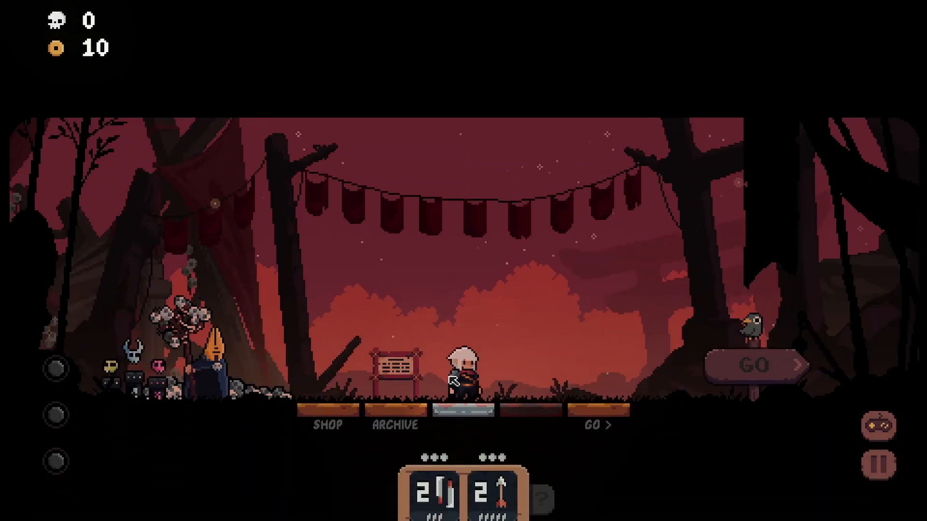
- Begin a new Wanderer run from camp and head out to the world map
{"action": "left_click", "coordinate": [462, 372]}
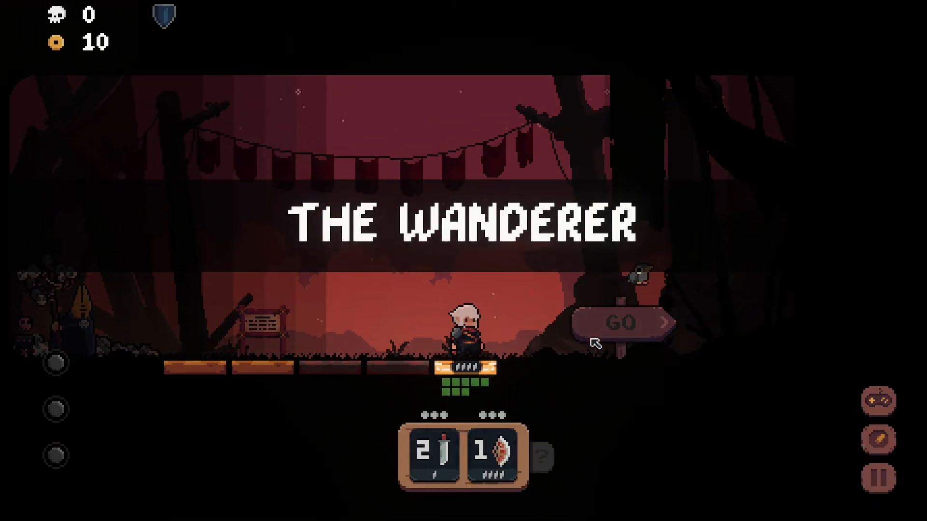
{"action": "left_click", "coordinate": [621, 322]}
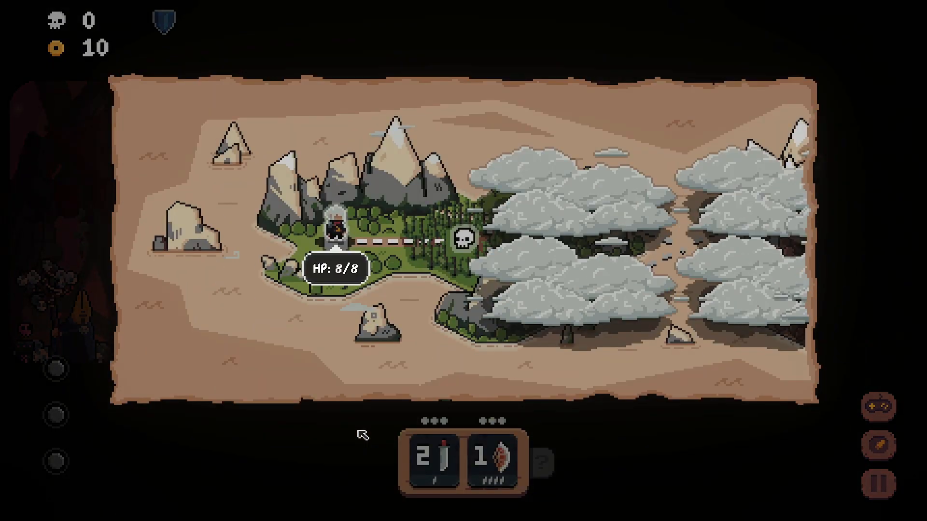